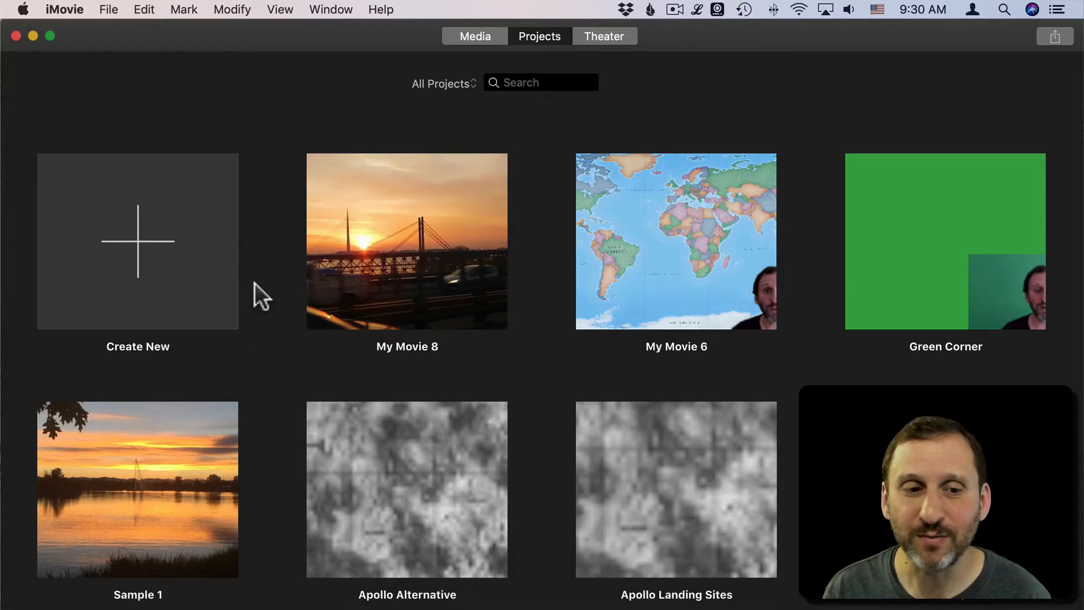
Step: Create a new movie project, My Movie 9, in the iMovie Library
left_click(138, 241)
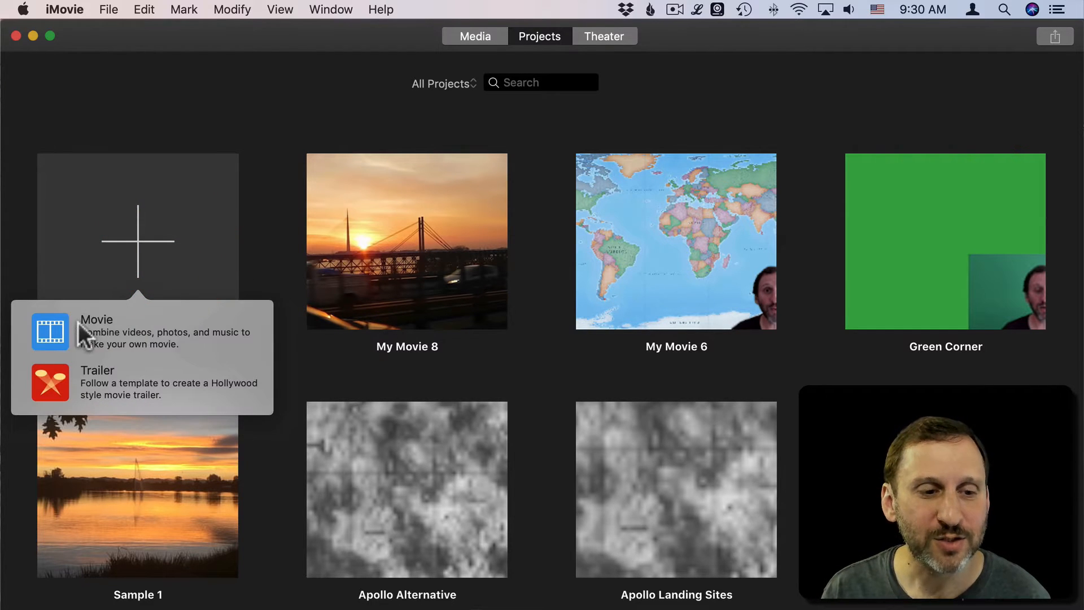
left_click(96, 332)
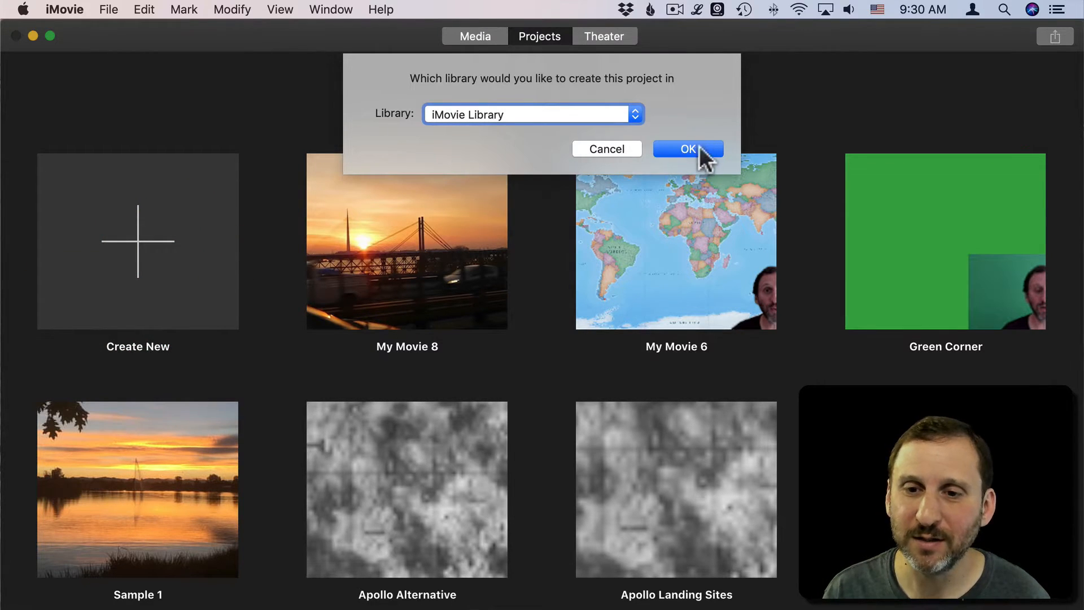
left_click(687, 149)
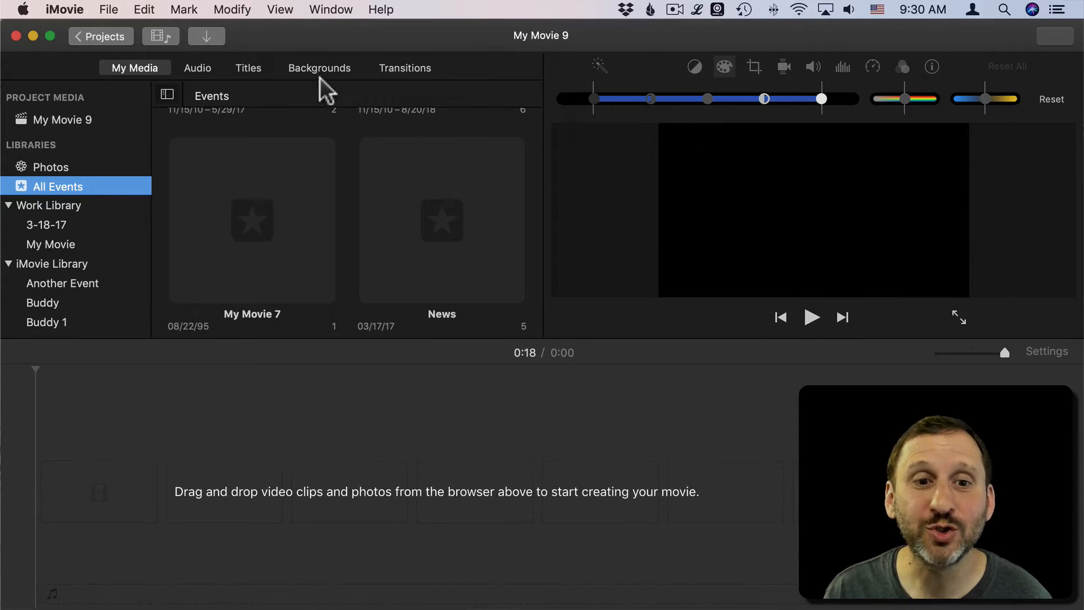
Step: Open Backgrounds and preview Curtain, Underwater, then Blobs in the viewer
left_click(319, 67)
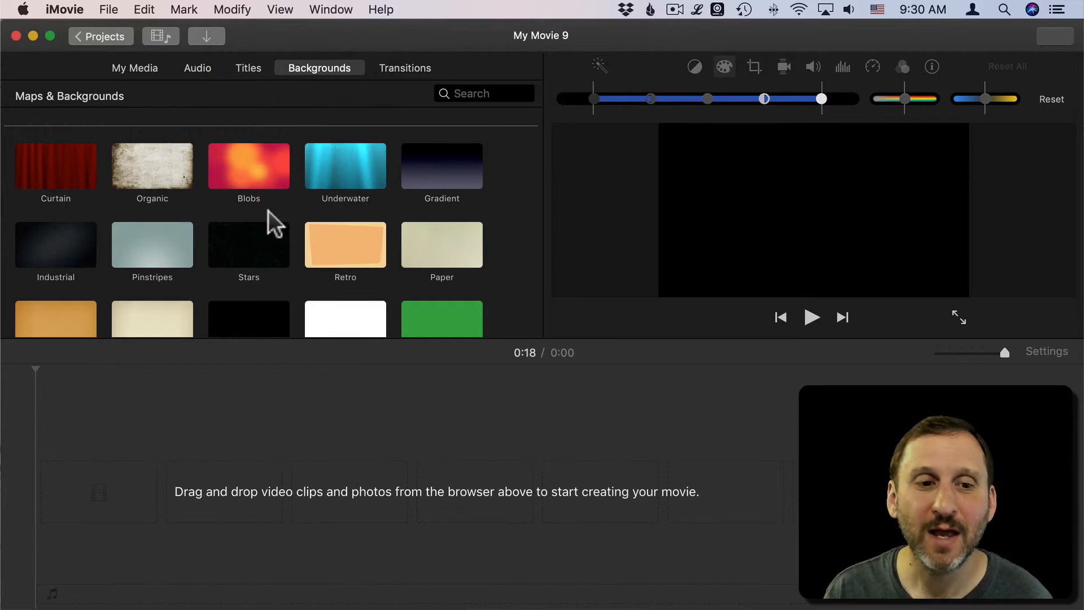
left_click(55, 164)
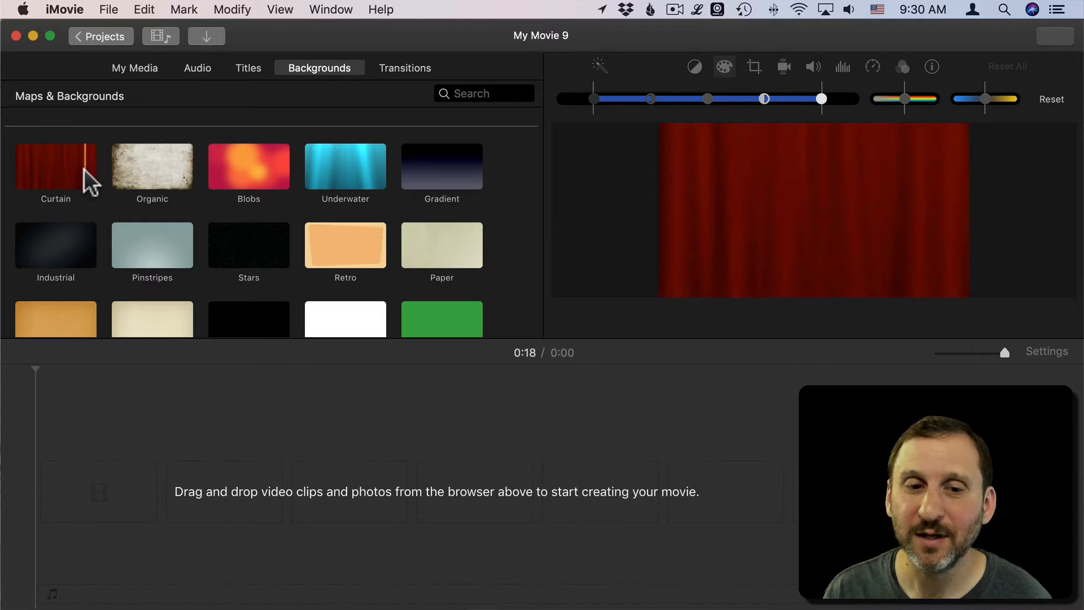
left_click(345, 166)
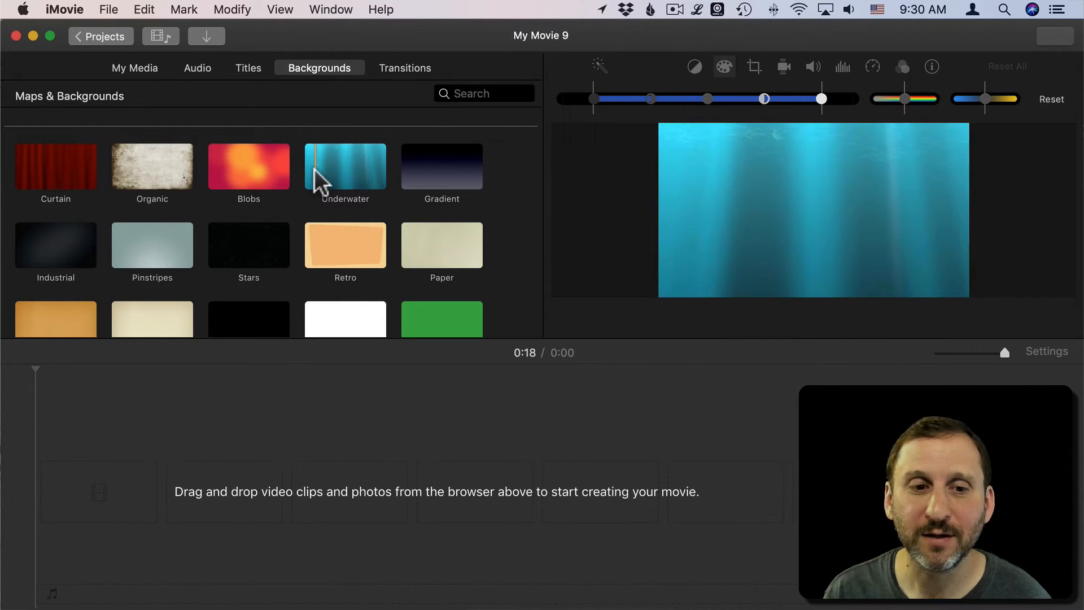
left_click(249, 165)
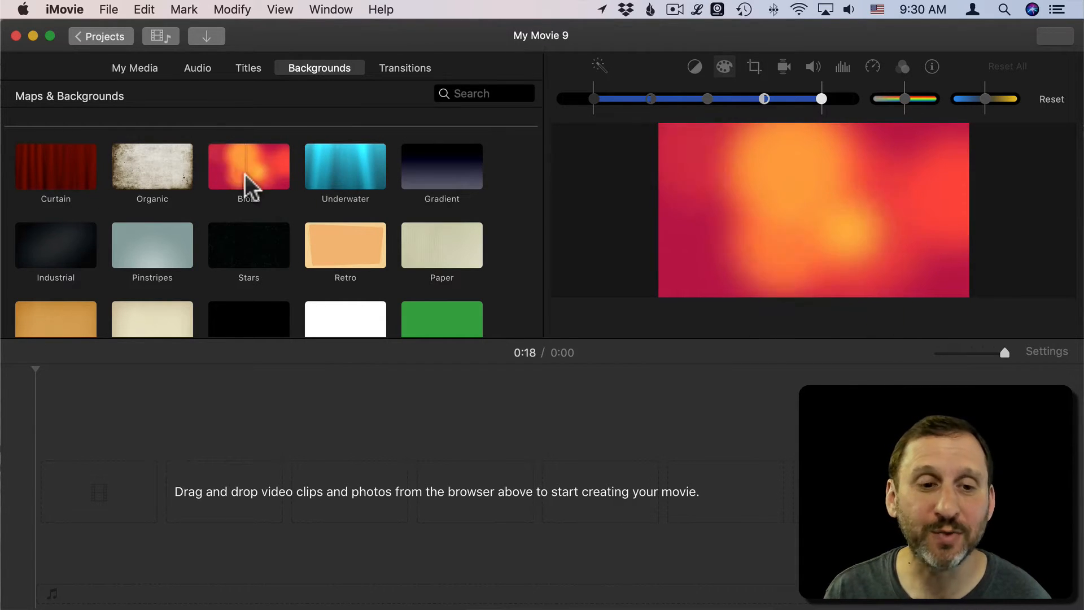